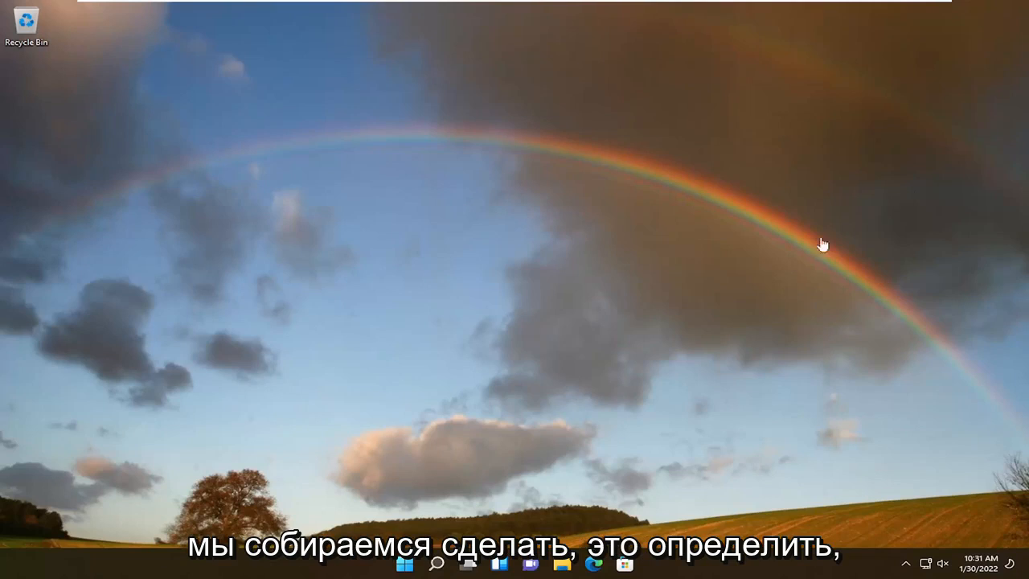
mouse_move(552, 333)
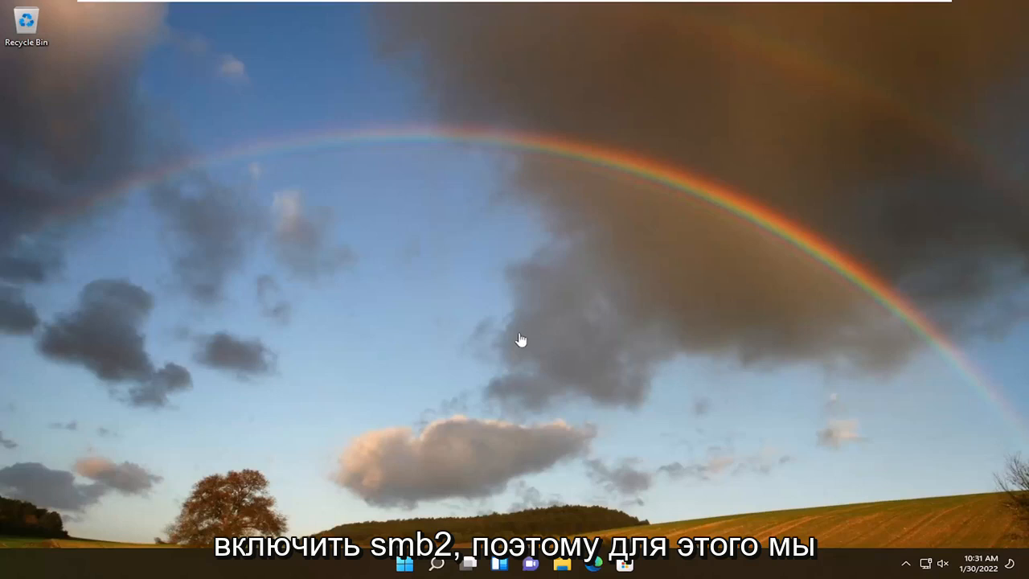
Search for 'powershell' and launch it as administrator, approving the UAC prompt
click(437, 562)
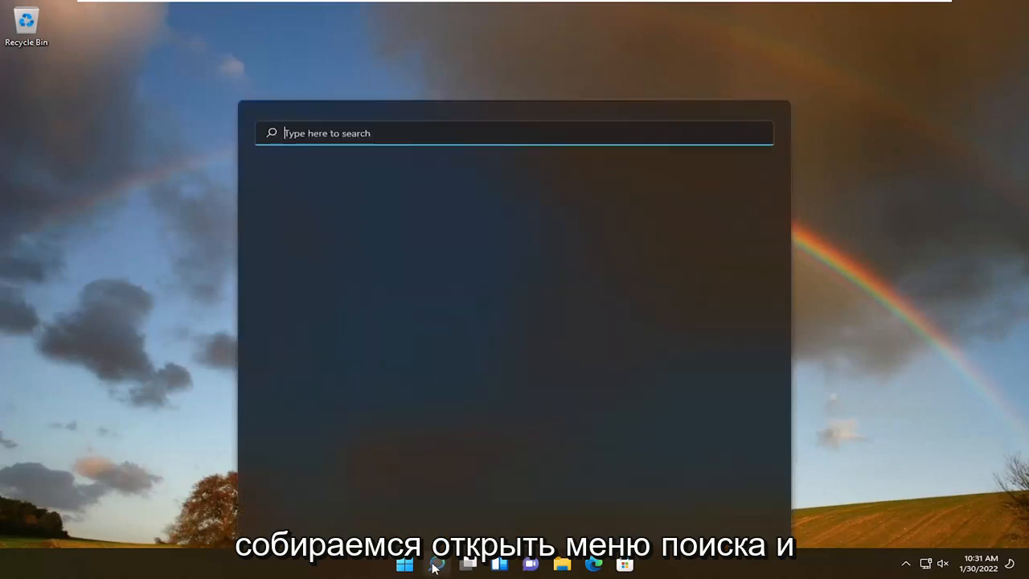
click(404, 564)
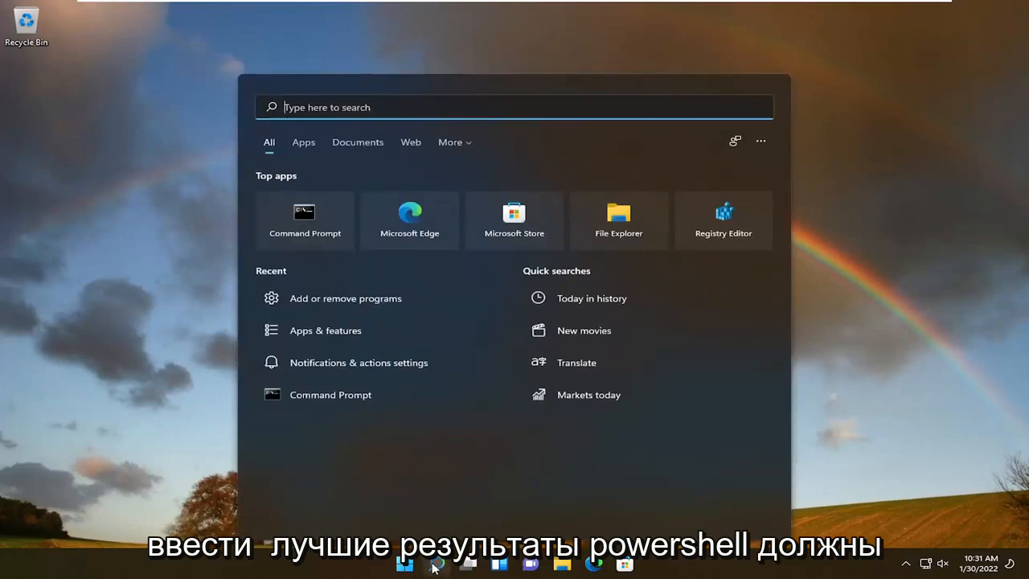
text(powershell)
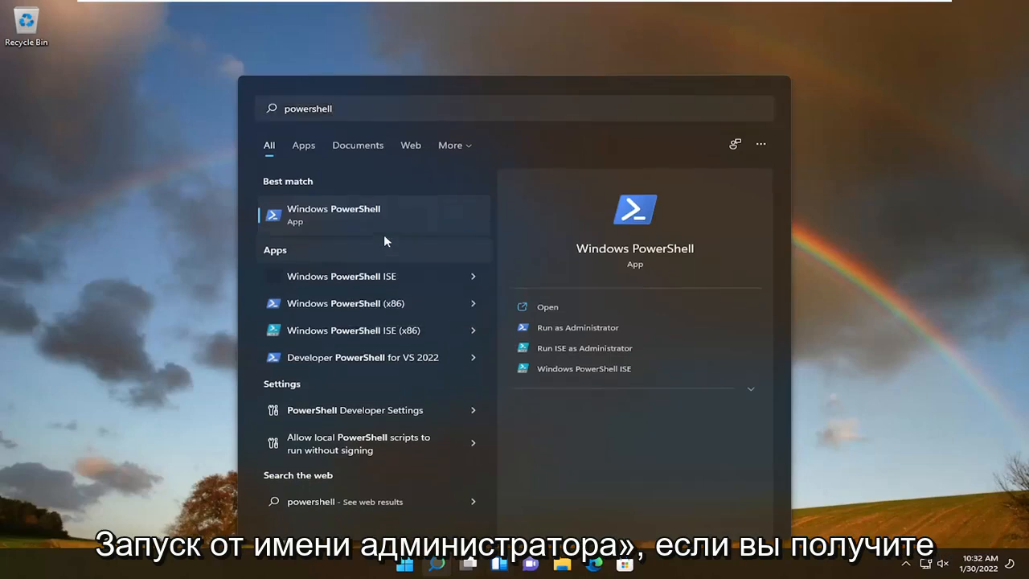
click(577, 327)
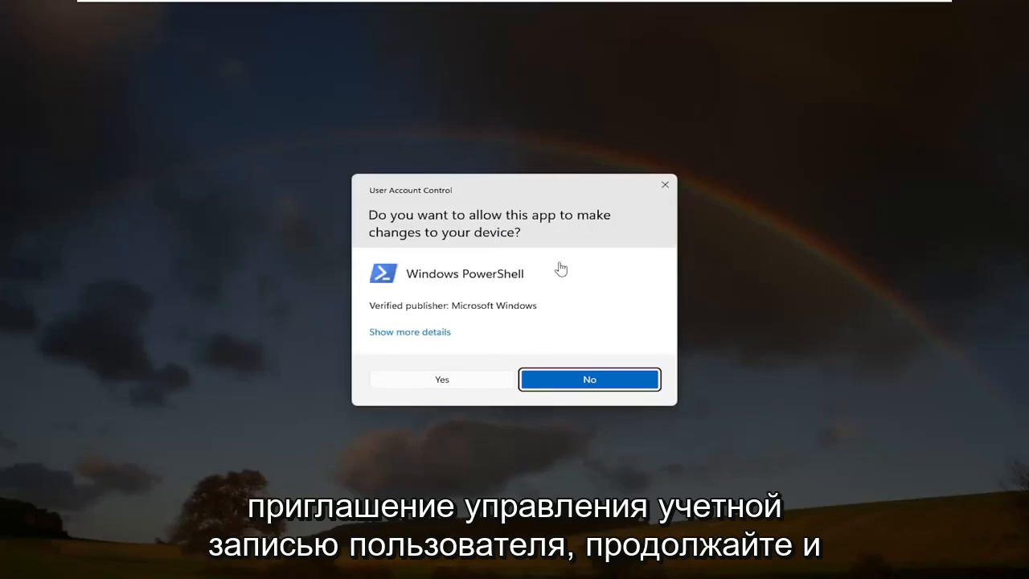
click(440, 378)
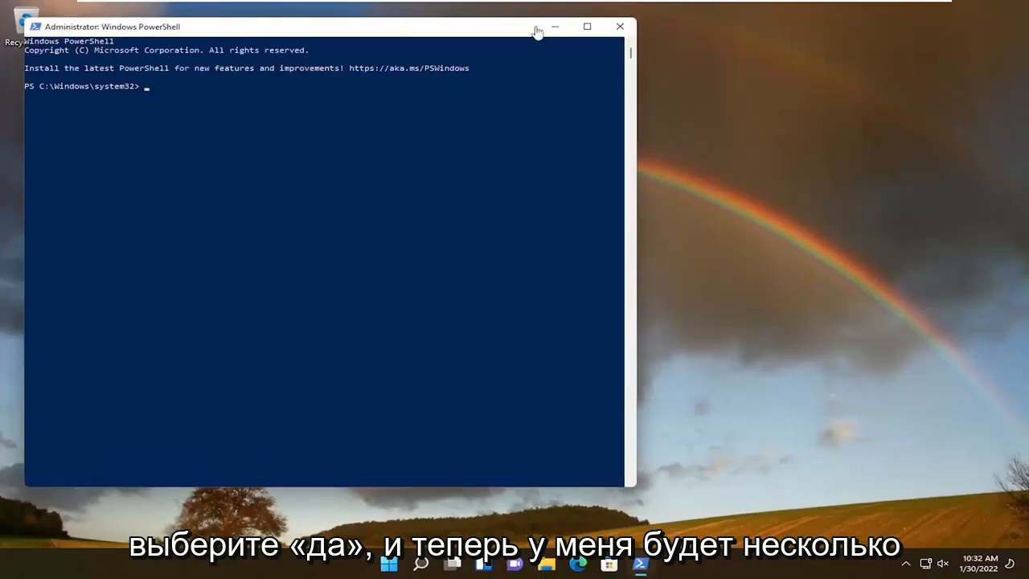
Drag the Administrator: Windows PowerShell window toward the centre of the screen
drag(322, 27, 499, 33)
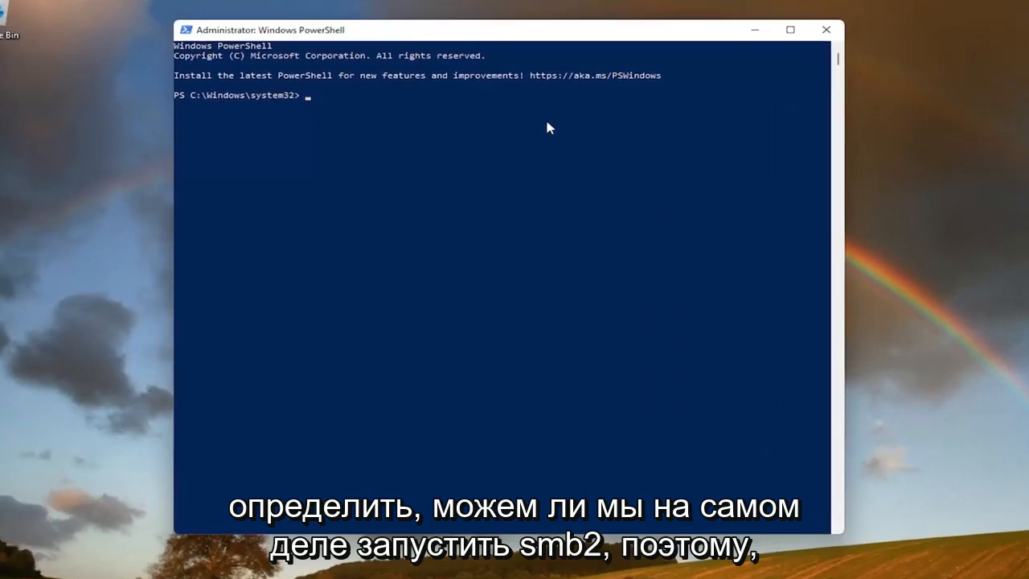
mouse_move(547, 125)
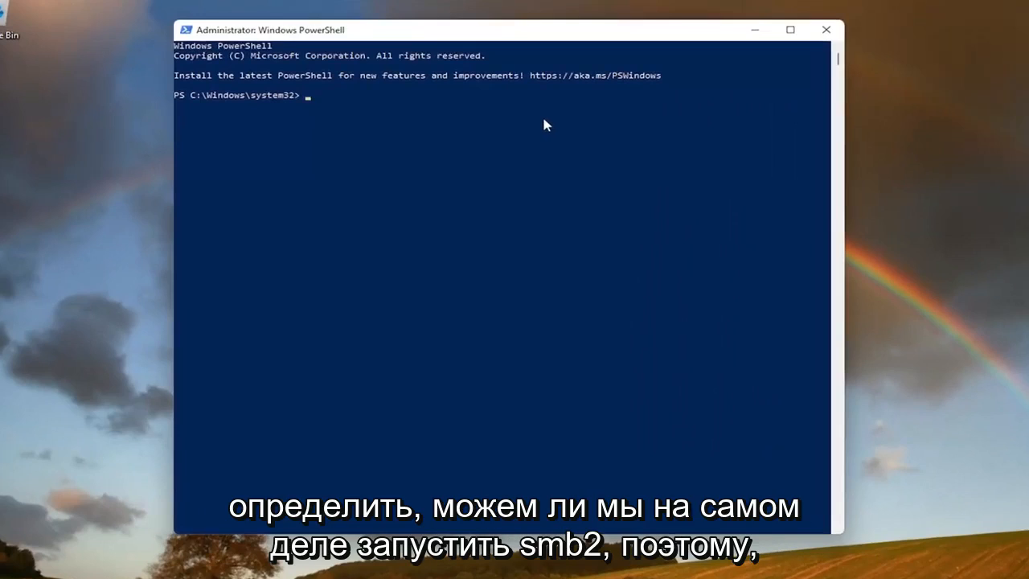
mouse_move(617, 165)
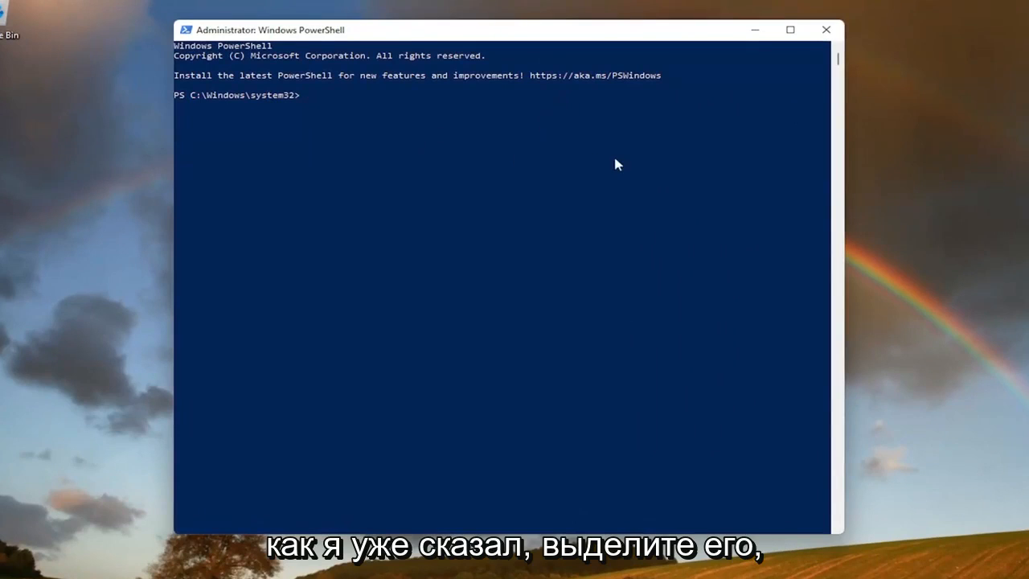
mouse_move(589, 233)
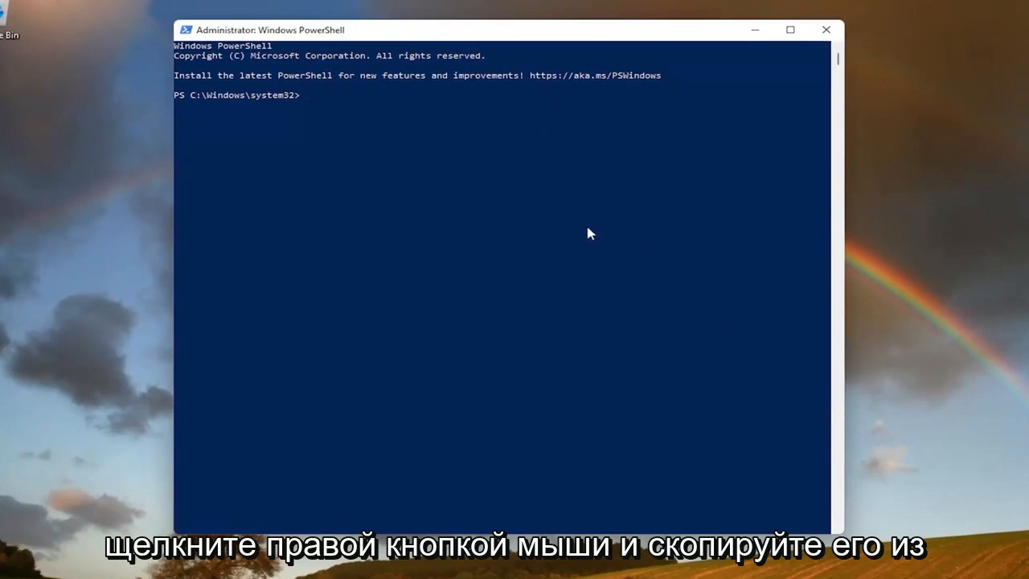
mouse_move(526, 216)
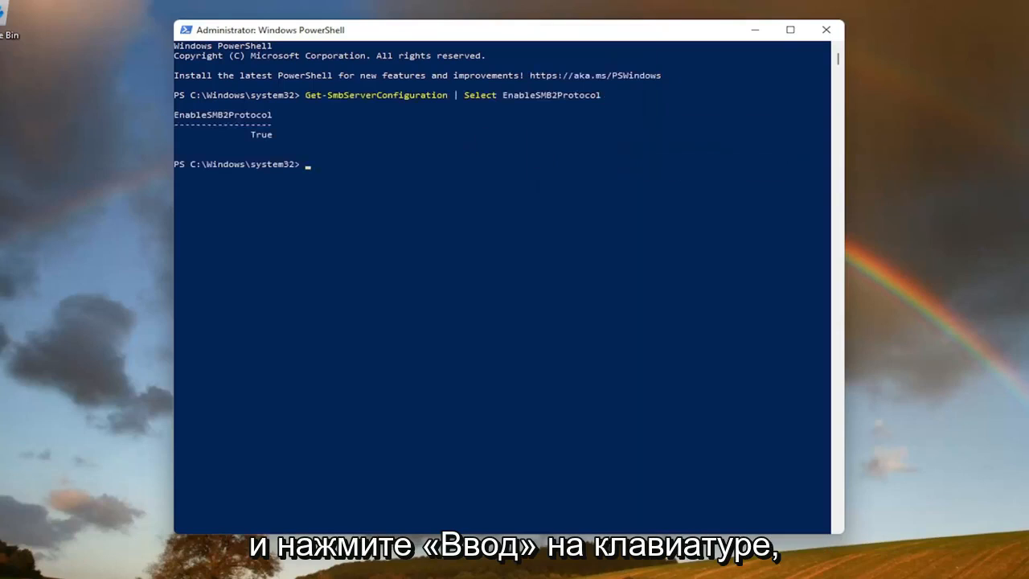
mouse_move(199, 153)
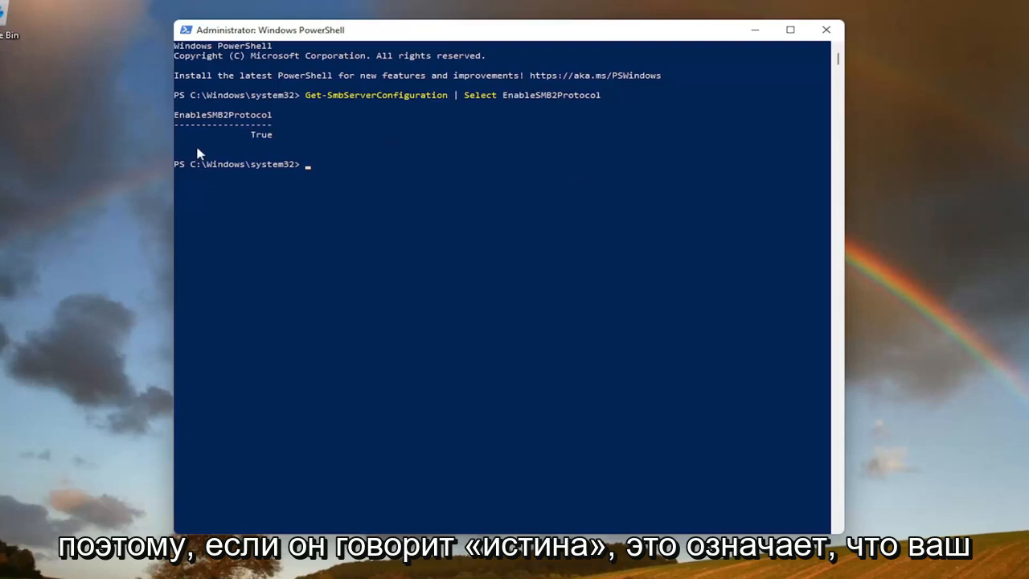
mouse_move(935, 208)
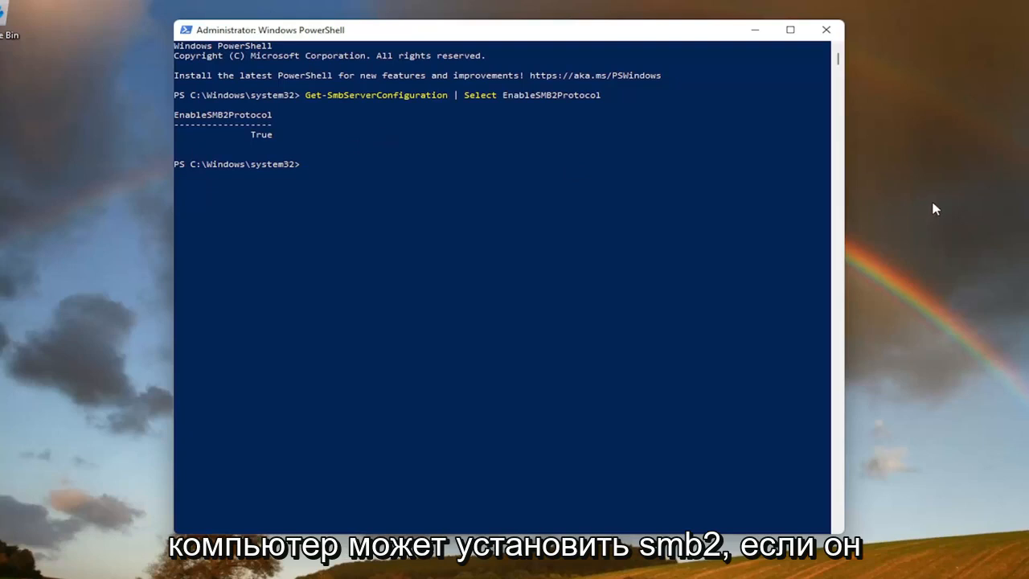
mouse_move(924, 158)
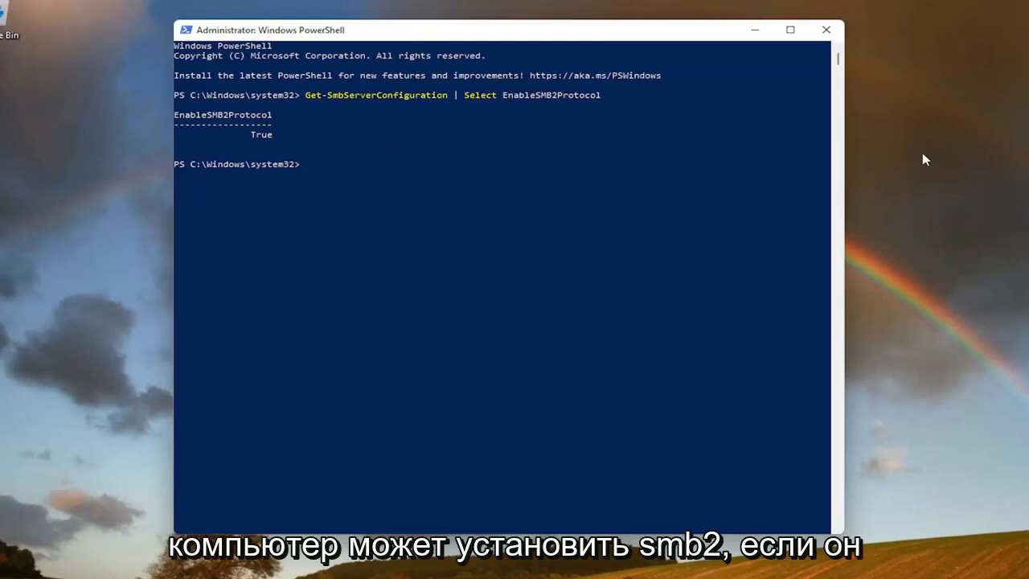
mouse_move(287, 143)
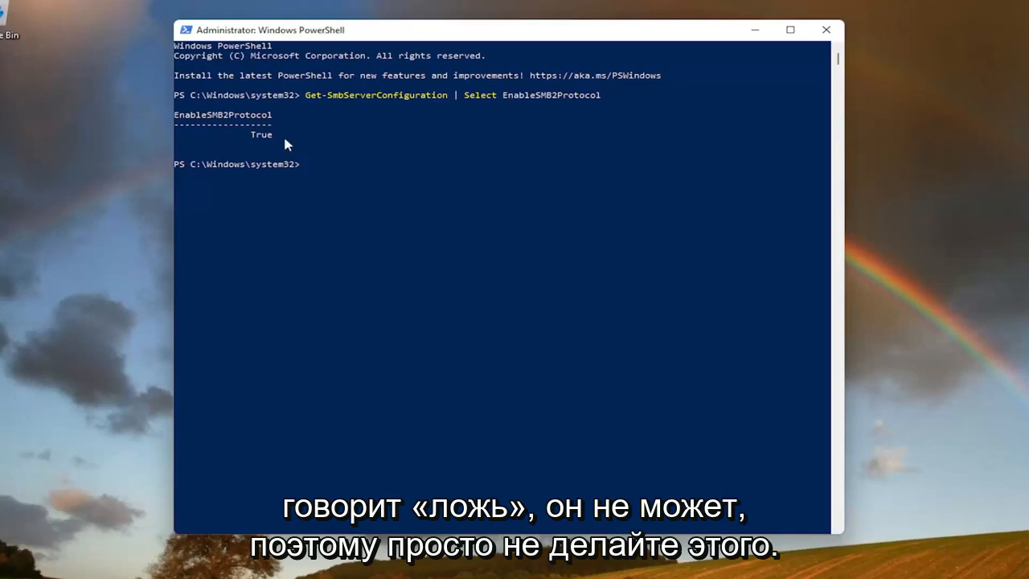
mouse_move(287, 185)
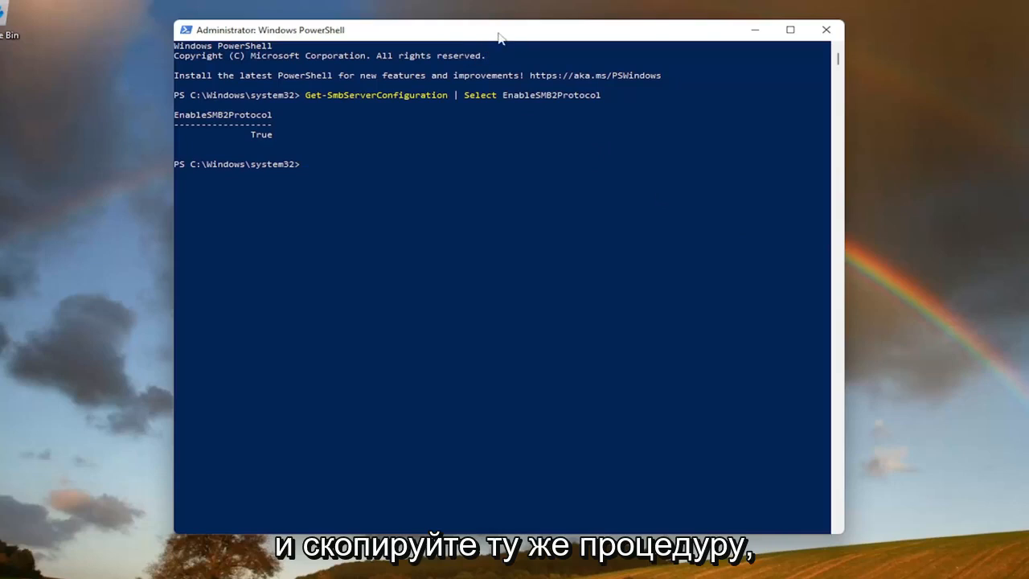
mouse_move(472, 32)
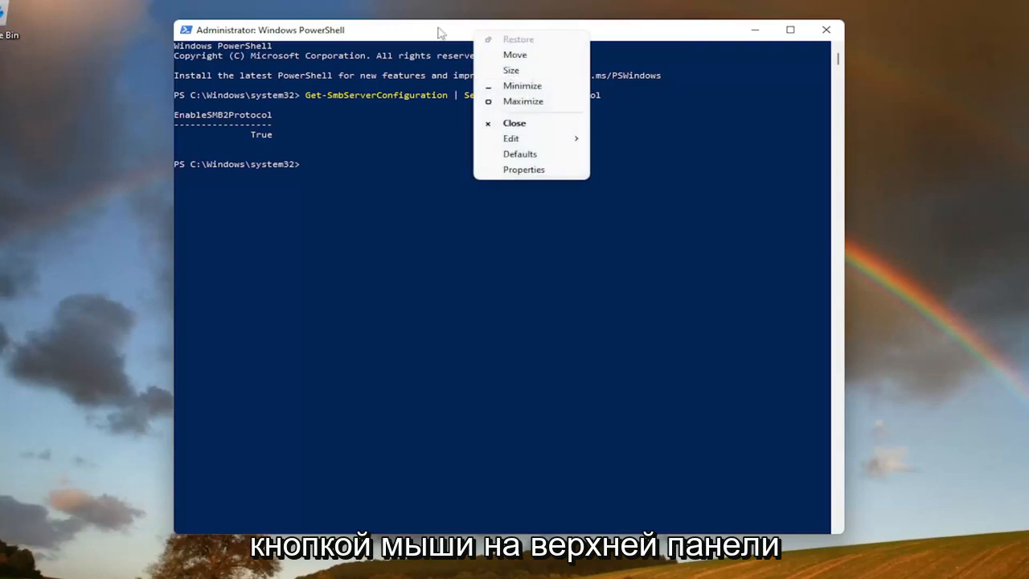
Paste and run 'Set-SmbServerConfiguration -EnableSMB2Protocol $true', confirming with y
click(510, 139)
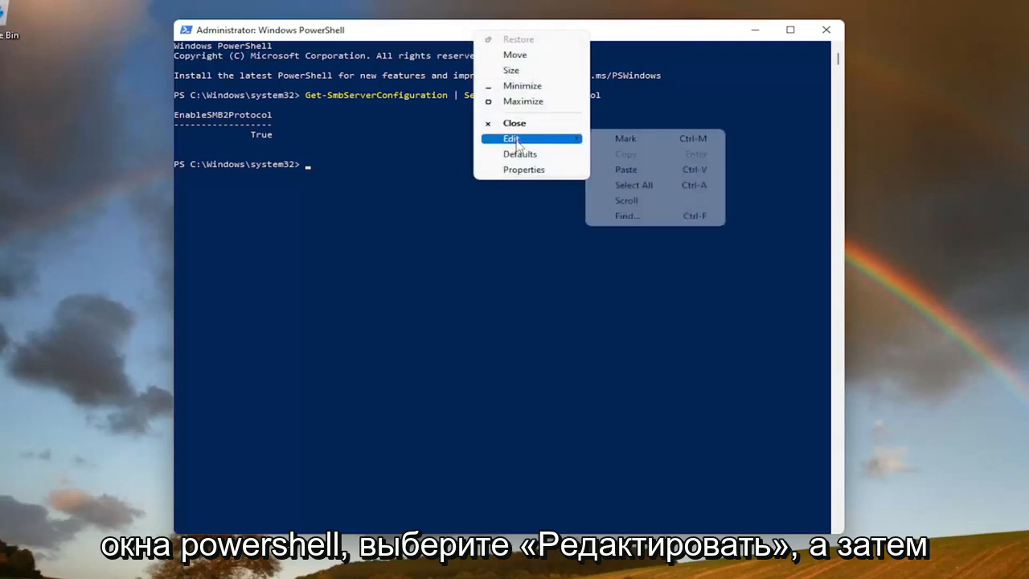
click(625, 169)
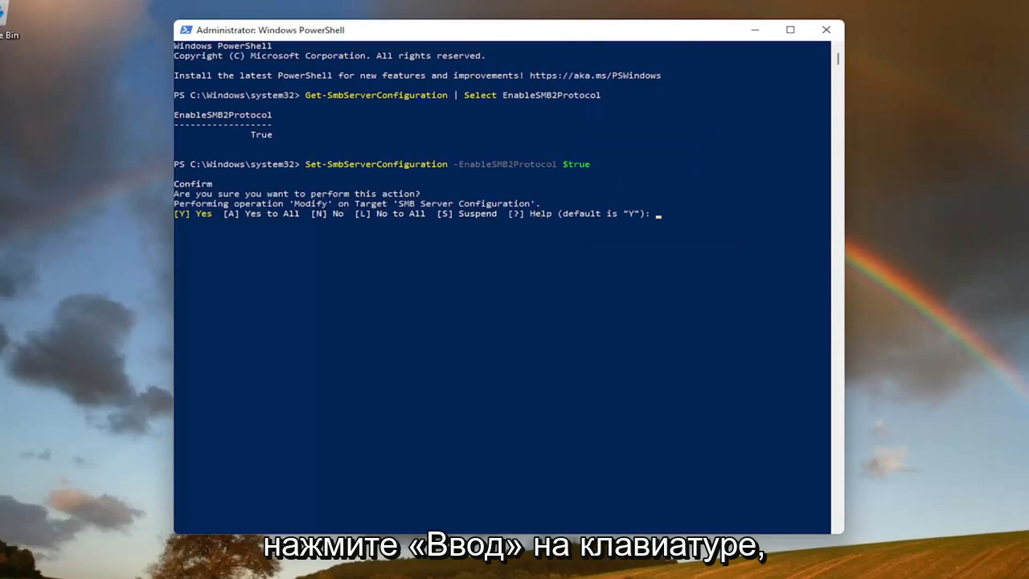
mouse_move(656, 228)
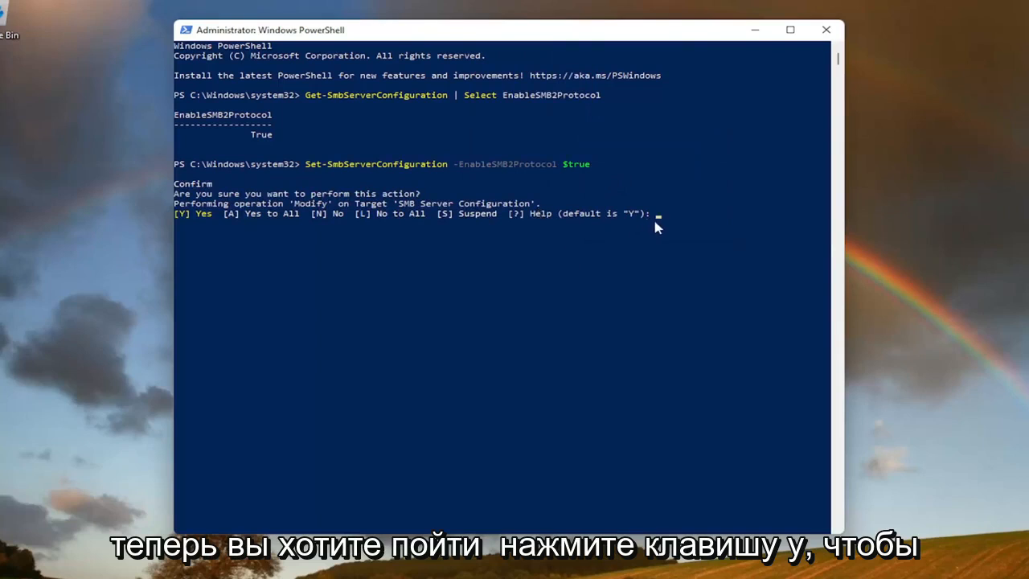
text(y)
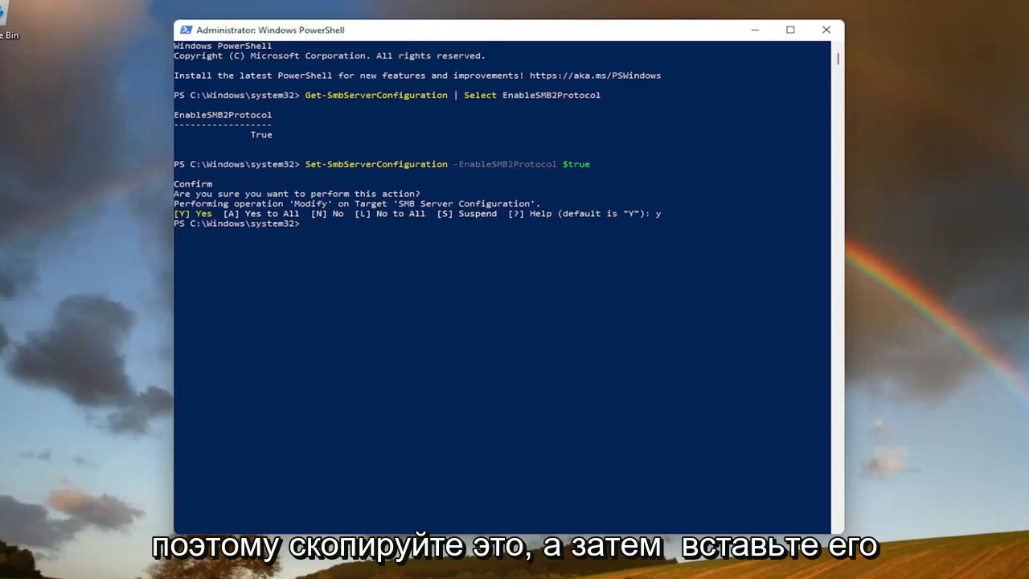
Paste and run 'Set-SmbServerConfiguration -EnableSMB2Protocol $false', confirming with y
right_click(269, 30)
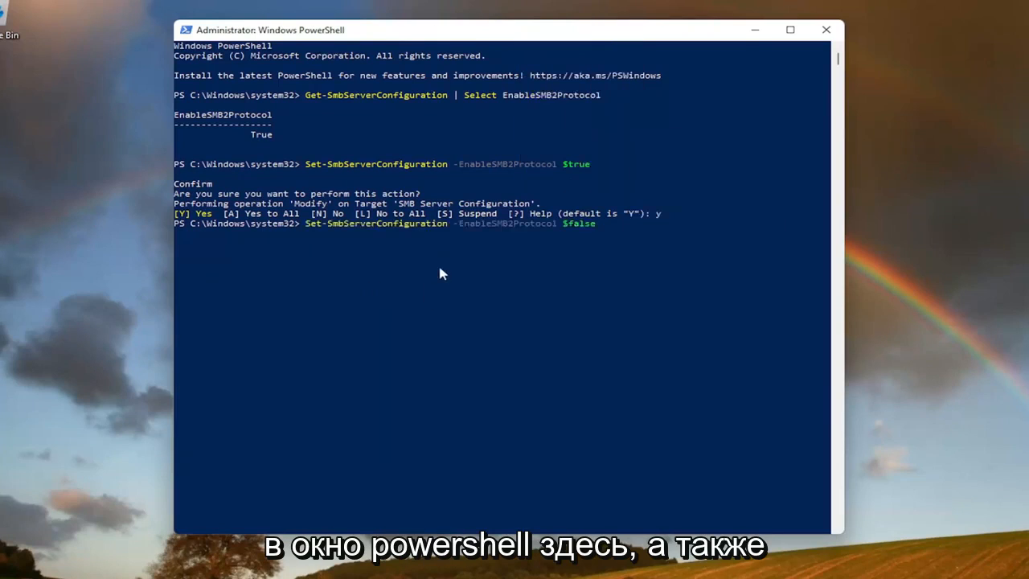
key(Return)
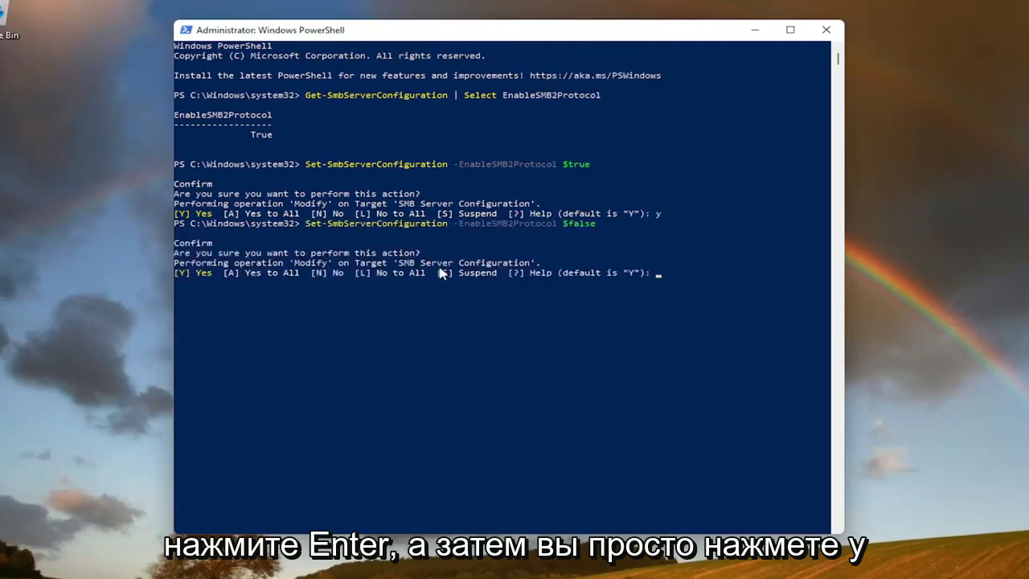
text(y)
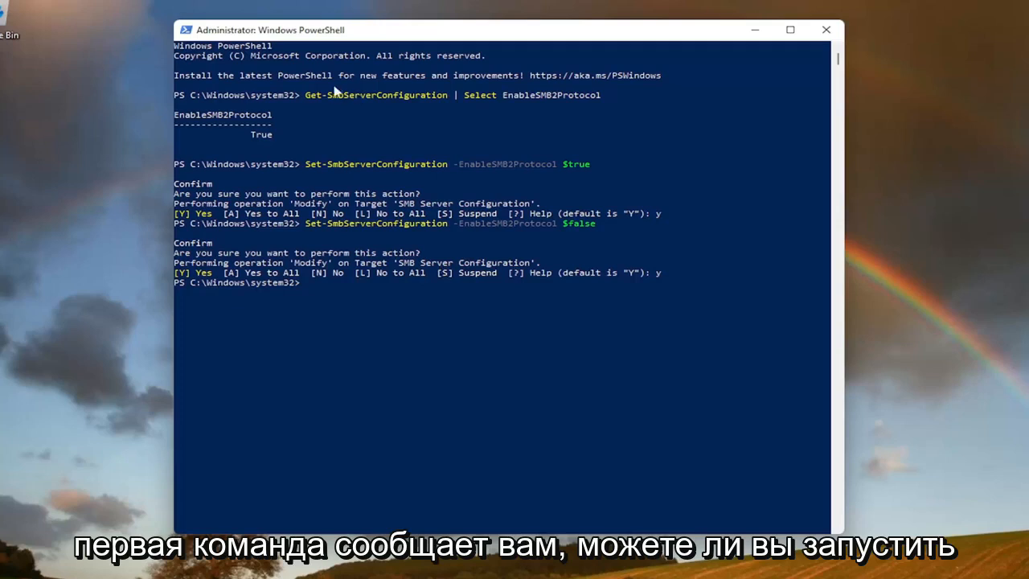
mouse_move(269, 178)
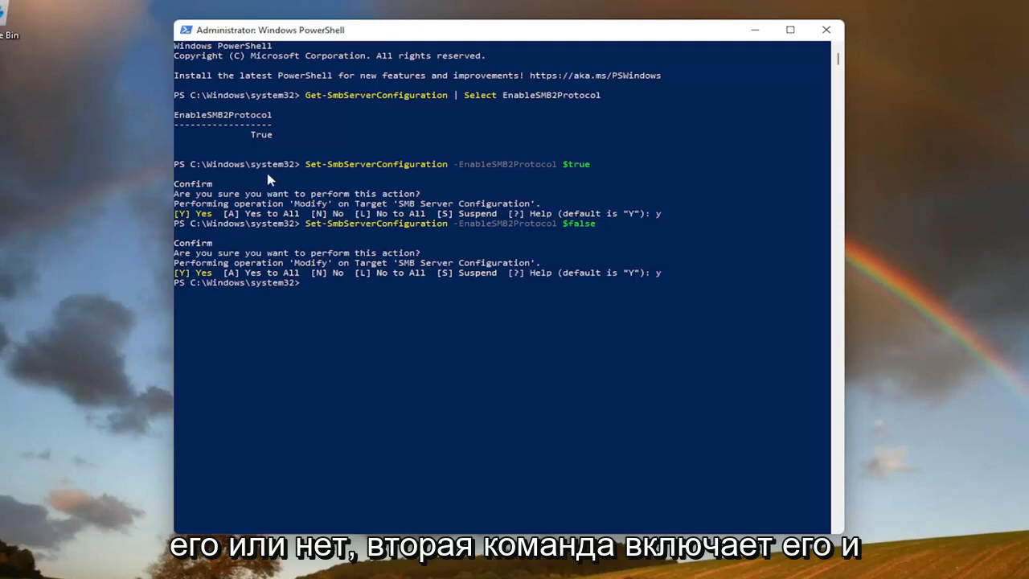
mouse_move(225, 281)
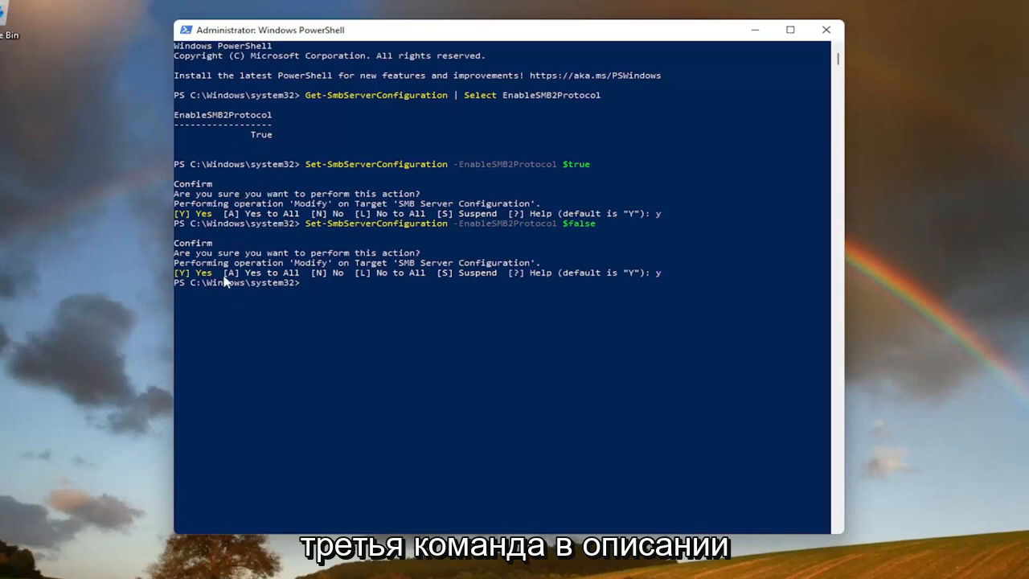
mouse_move(292, 295)
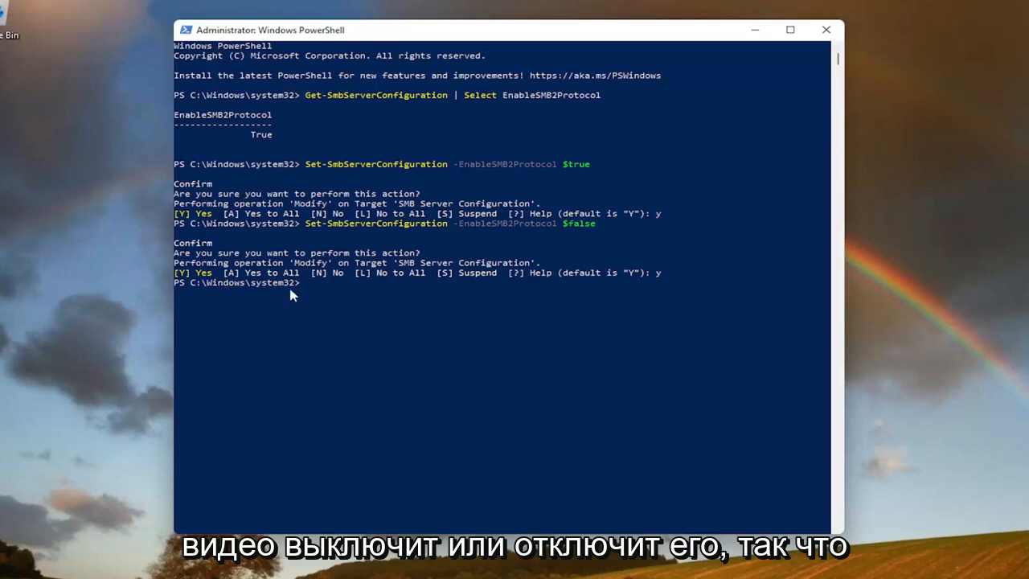